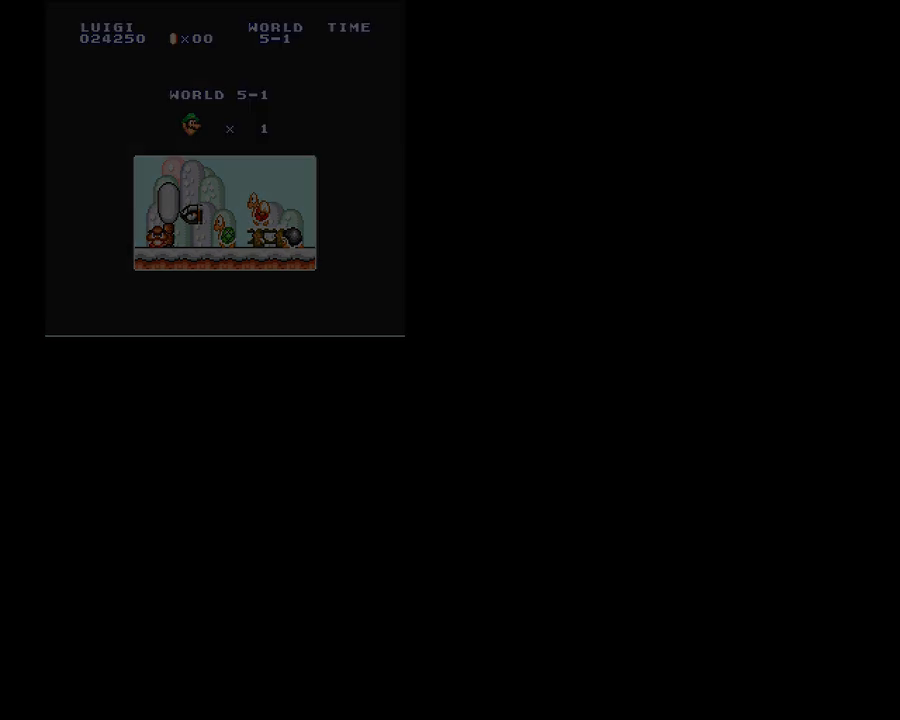
{"action": "key", "text": "enter"}
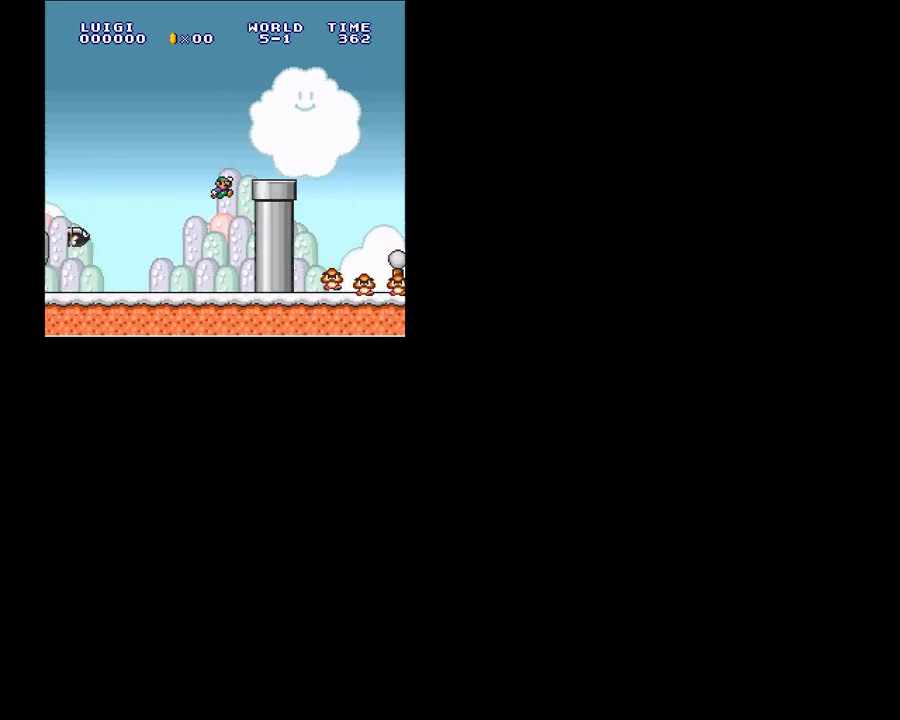
{"action": "key", "text": "Right"}
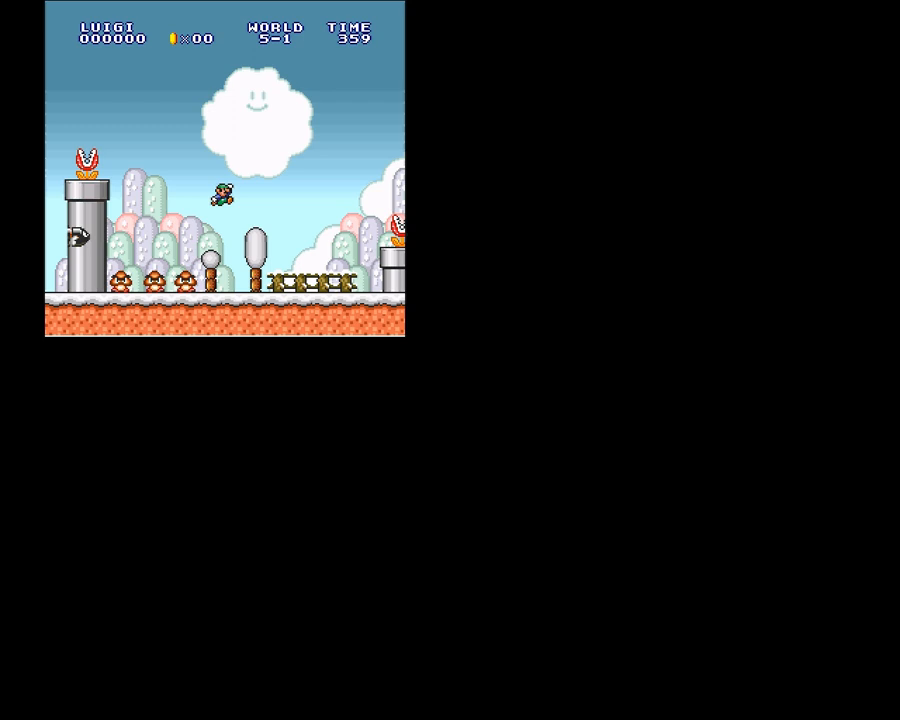
{"action": "key", "text": "Right"}
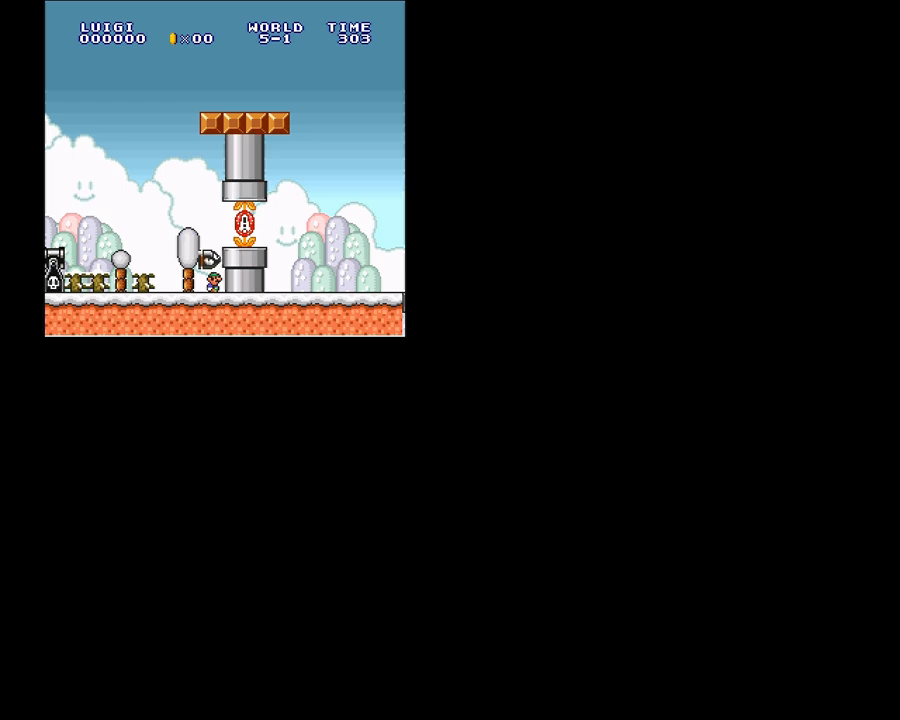
{"action": "key", "text": "Right"}
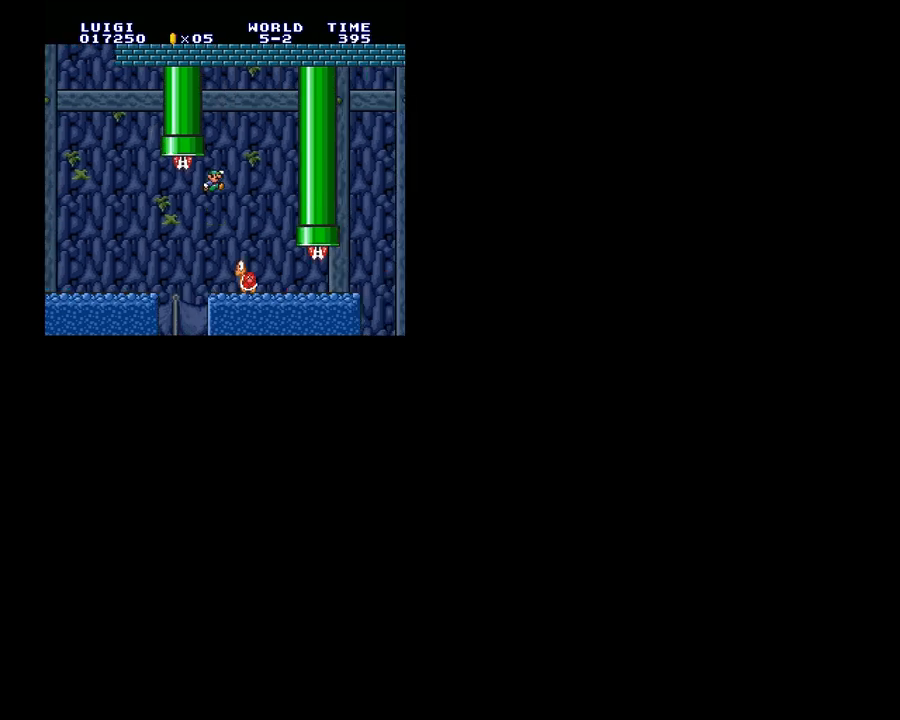
{"action": "key", "text": "Right"}
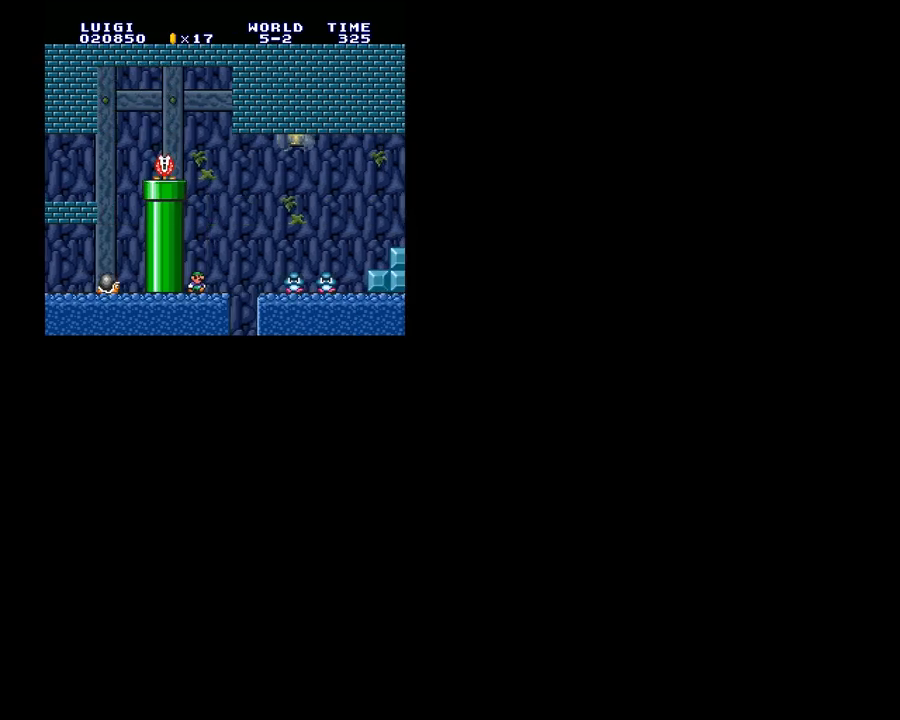
{"action": "key", "text": "Right"}
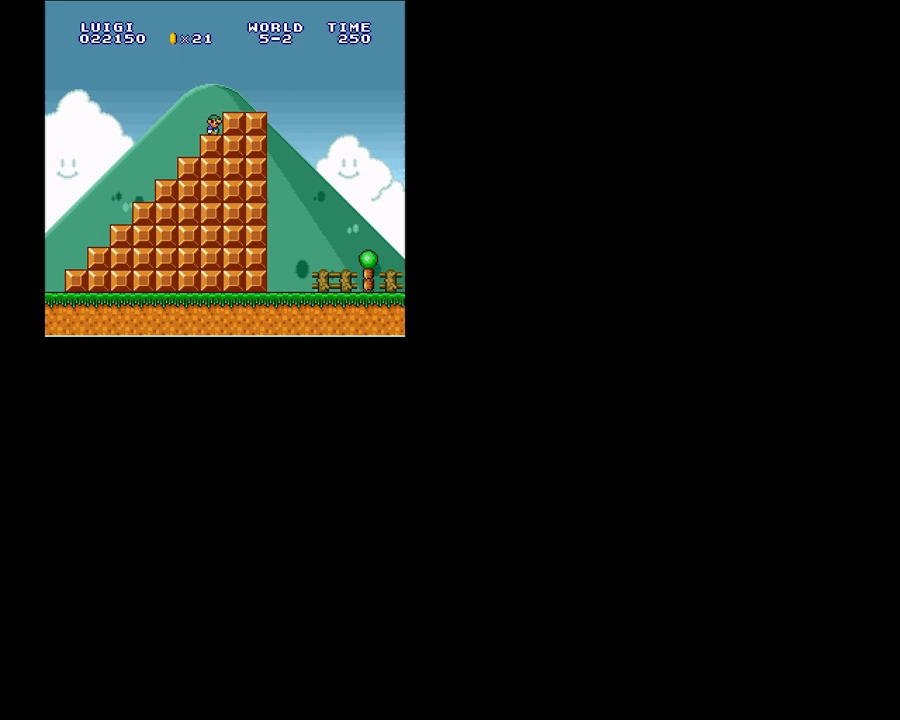
{"action": "key", "text": "Right"}
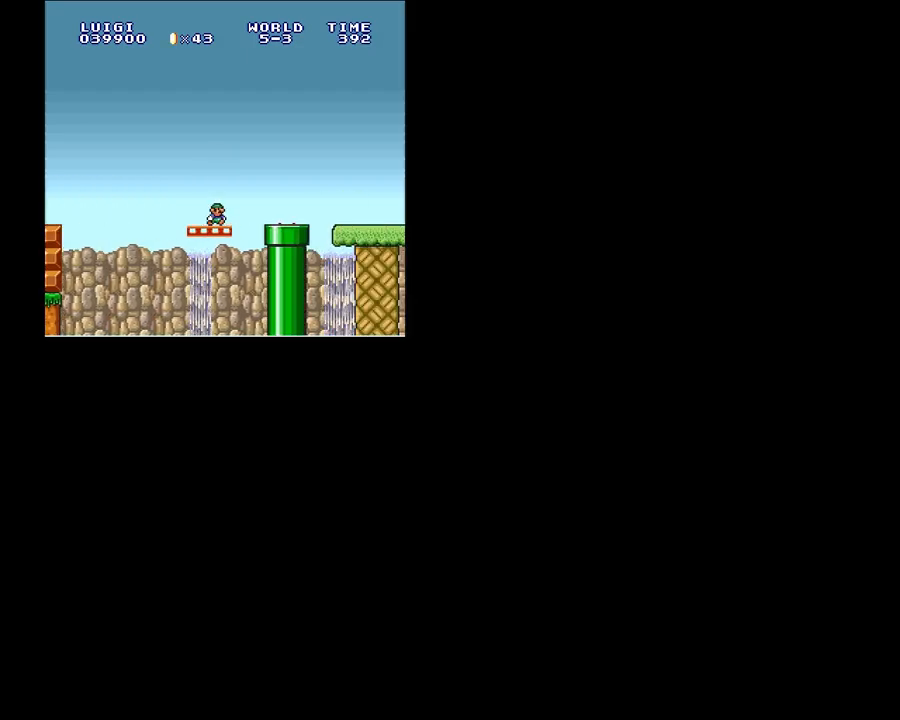
{"action": "key", "text": "Right"}
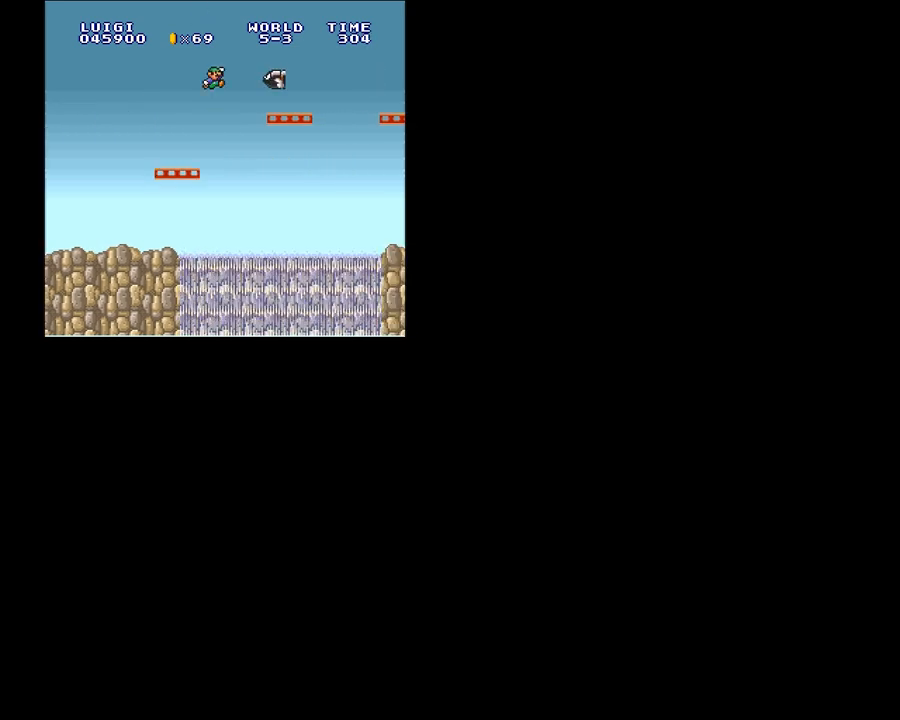
{"action": "key", "text": "Right"}
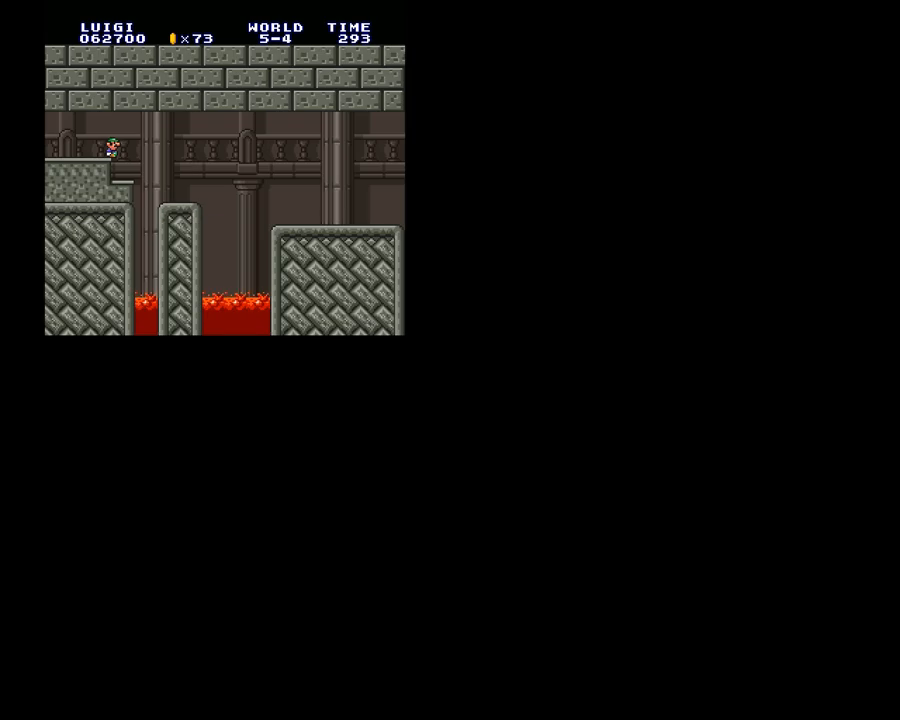
{"action": "left_click", "coordinate": [90, 20]}
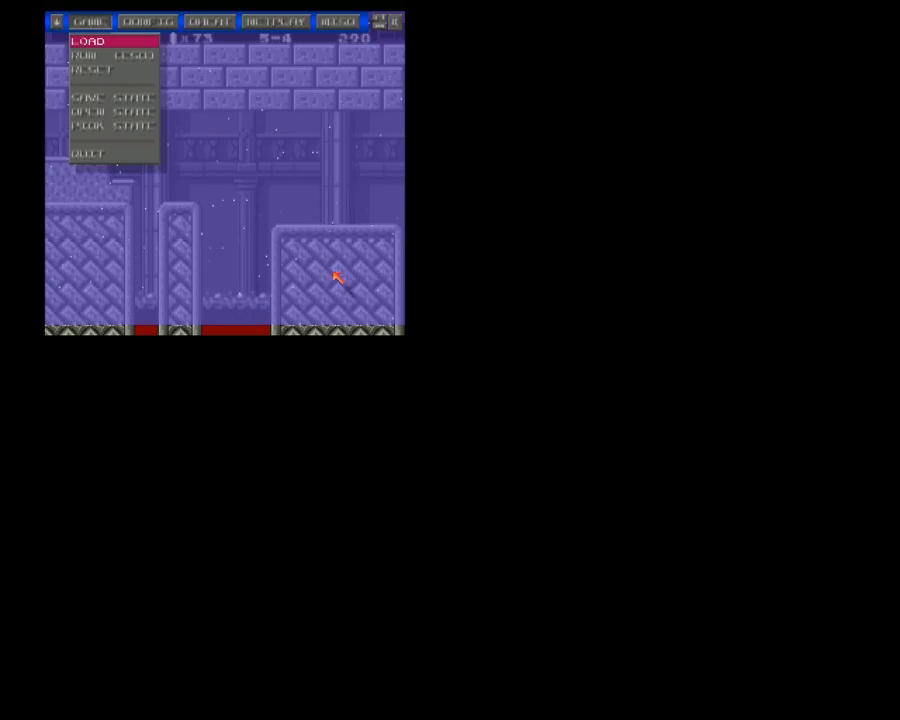